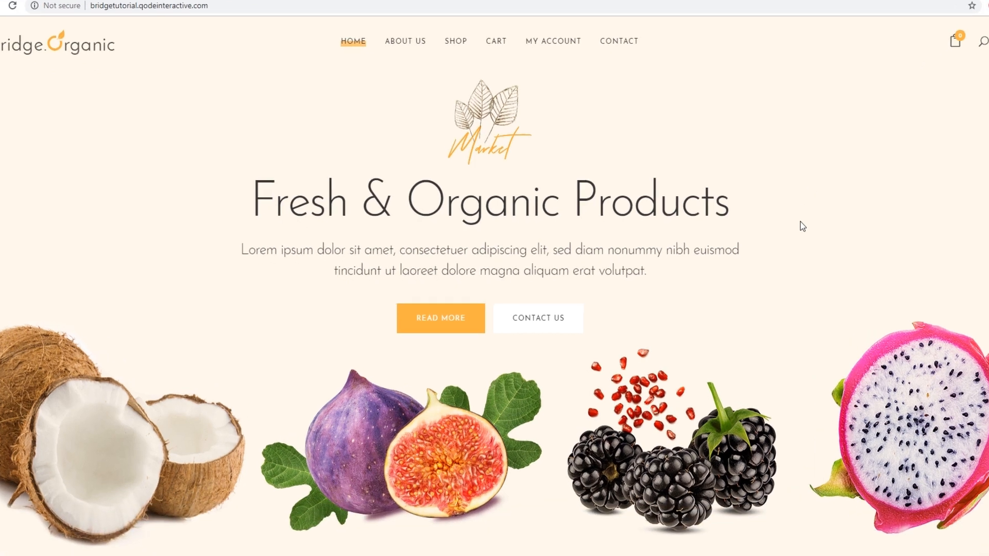
# Return to the WordPress dashboard and go to the Slider Revolution modules page.
pyautogui.scroll(-3)
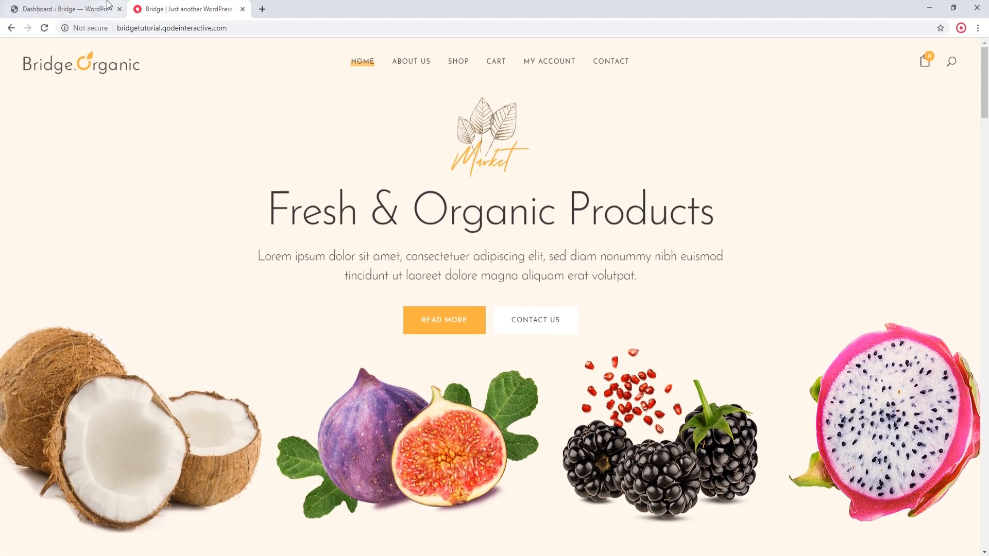
pyautogui.click(69, 9)
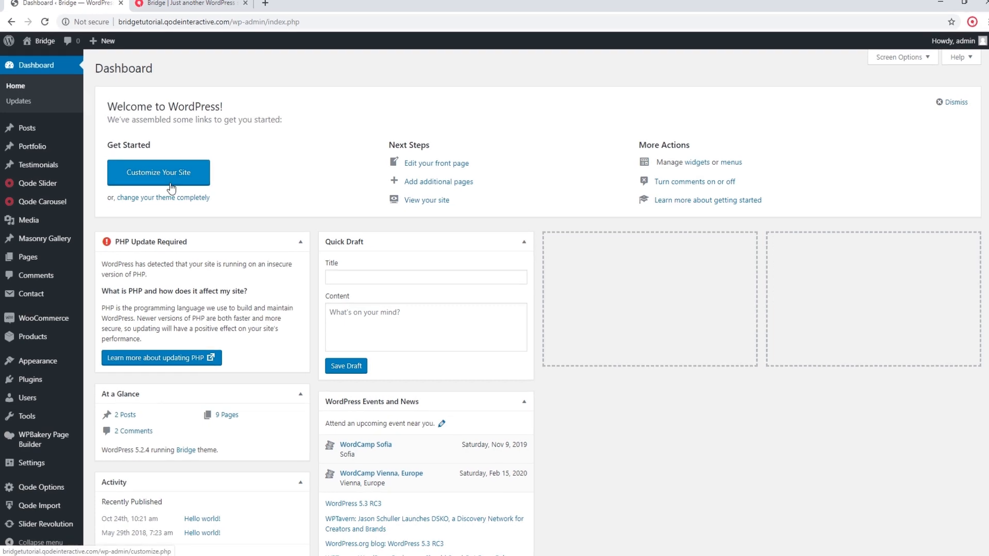
pyautogui.scroll(-3)
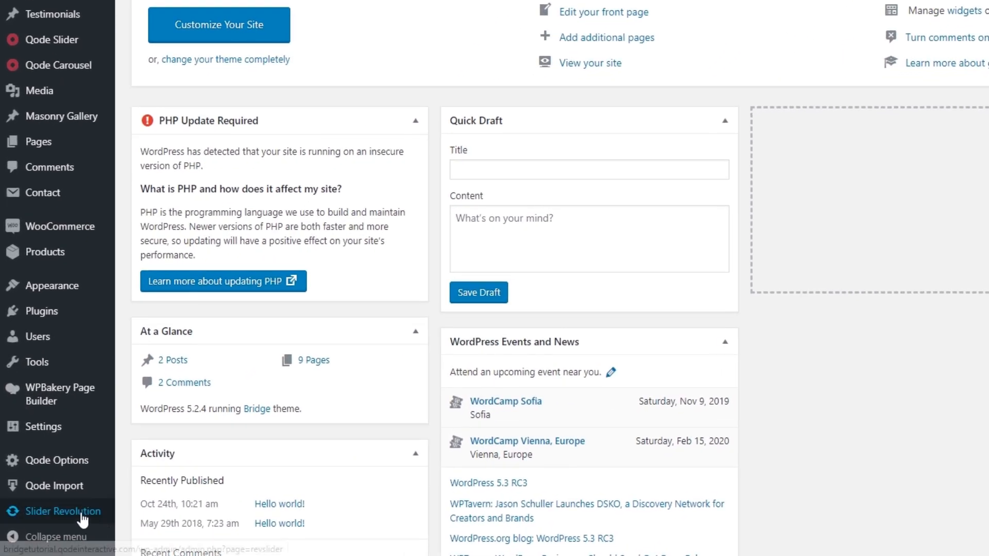
pyautogui.click(64, 511)
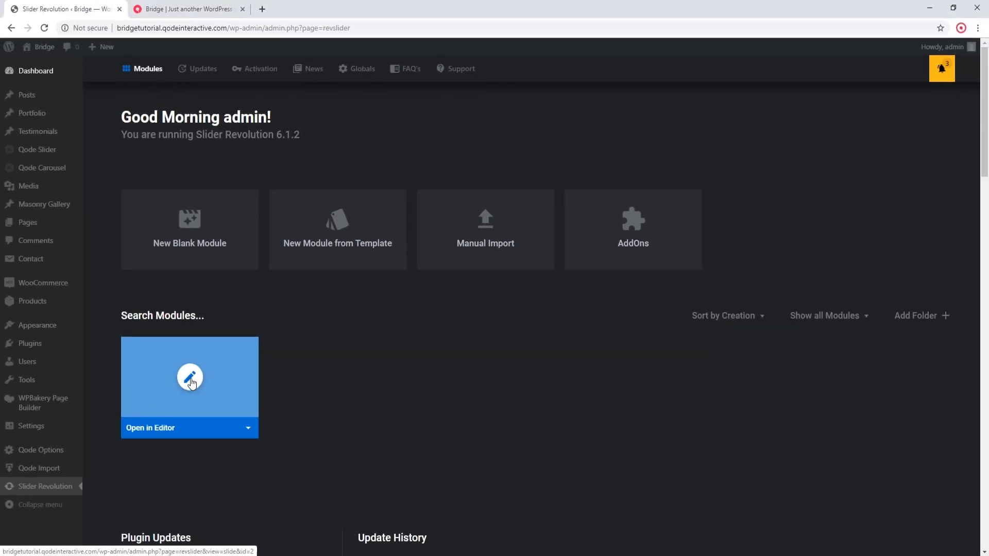
# Edit the Home slider module and add a new 'Click Here' button layer.
pyautogui.click(190, 377)
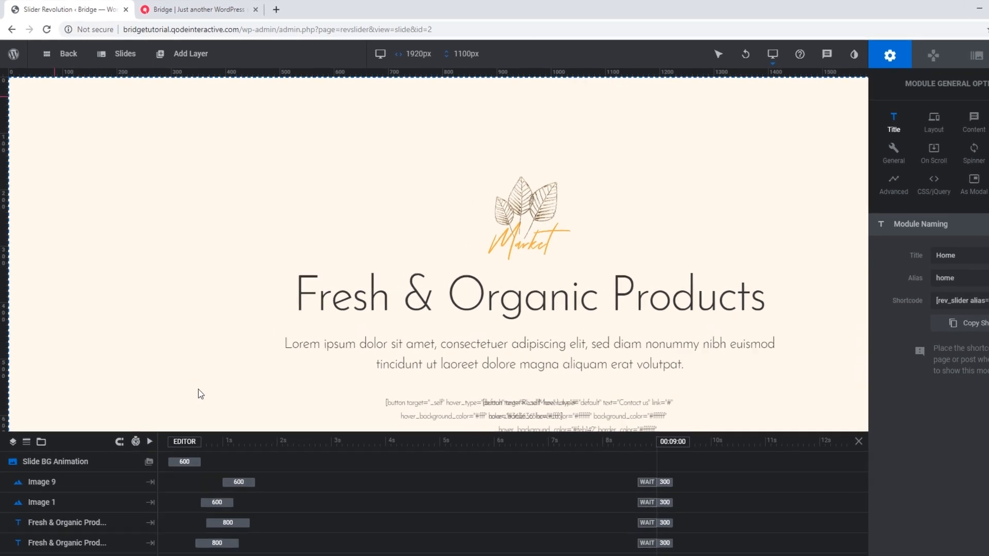
pyautogui.click(189, 53)
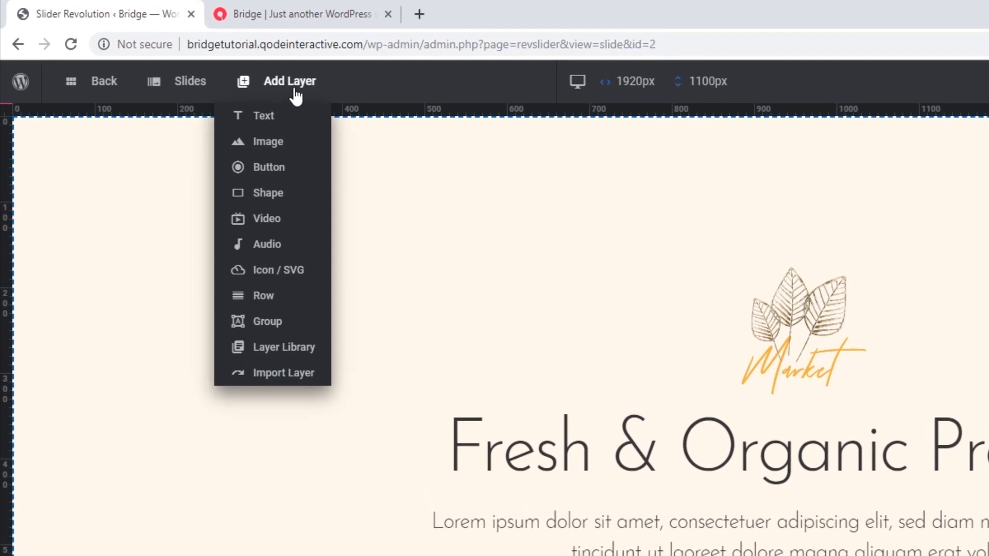
pyautogui.moveTo(269, 167)
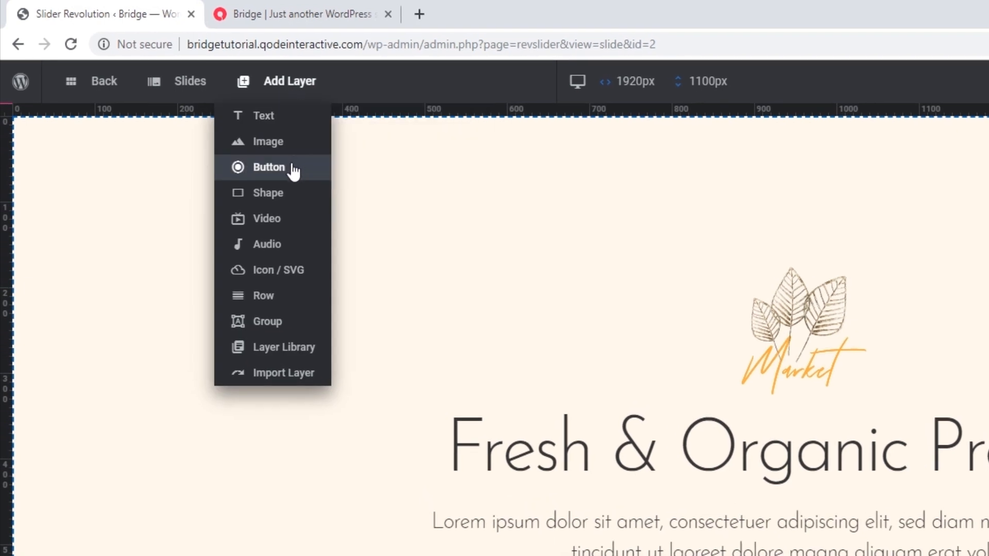
pyautogui.moveTo(280, 179)
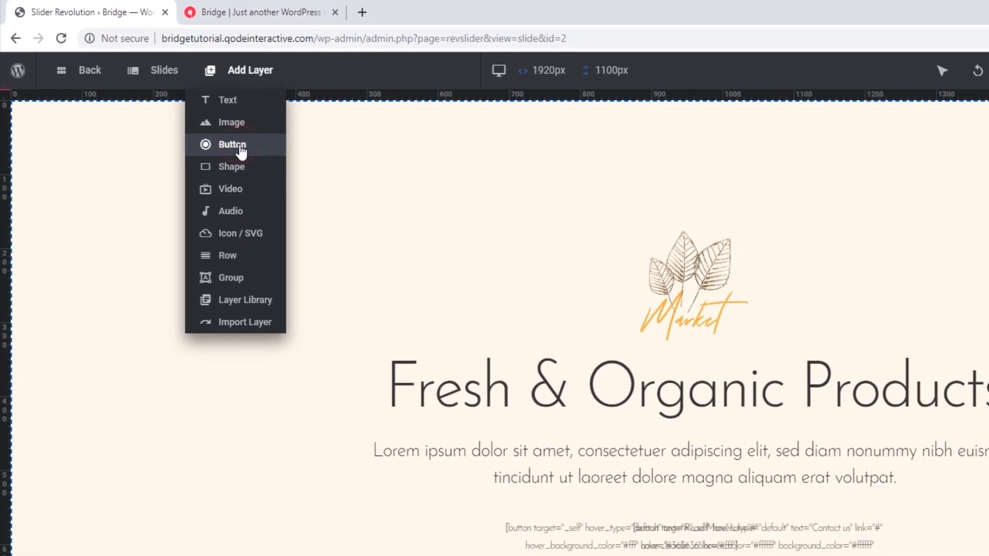
pyautogui.click(231, 144)
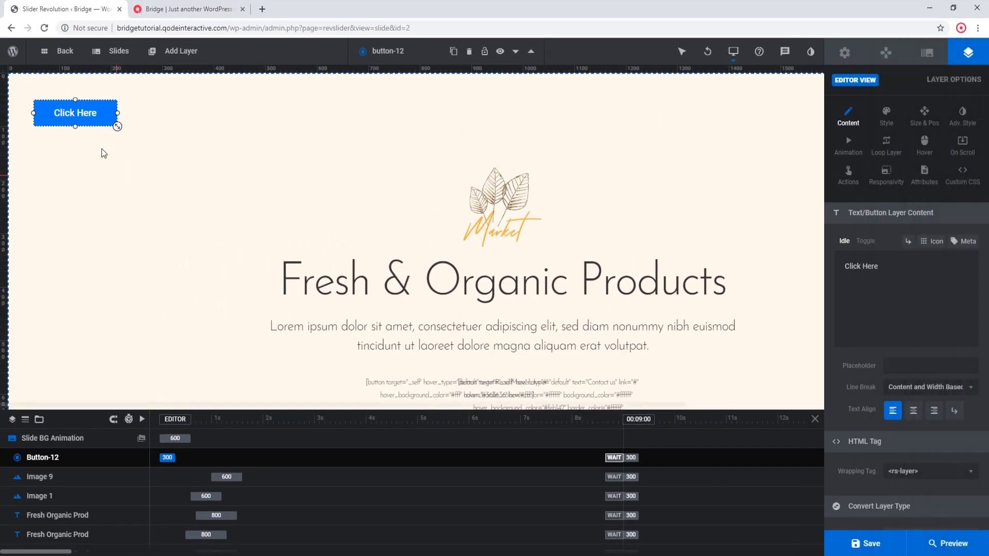
# Move the button layer onto the slide, review its Style settings and bring up its Actions.
pyautogui.moveTo(74, 113); pyautogui.dragTo(161, 193)
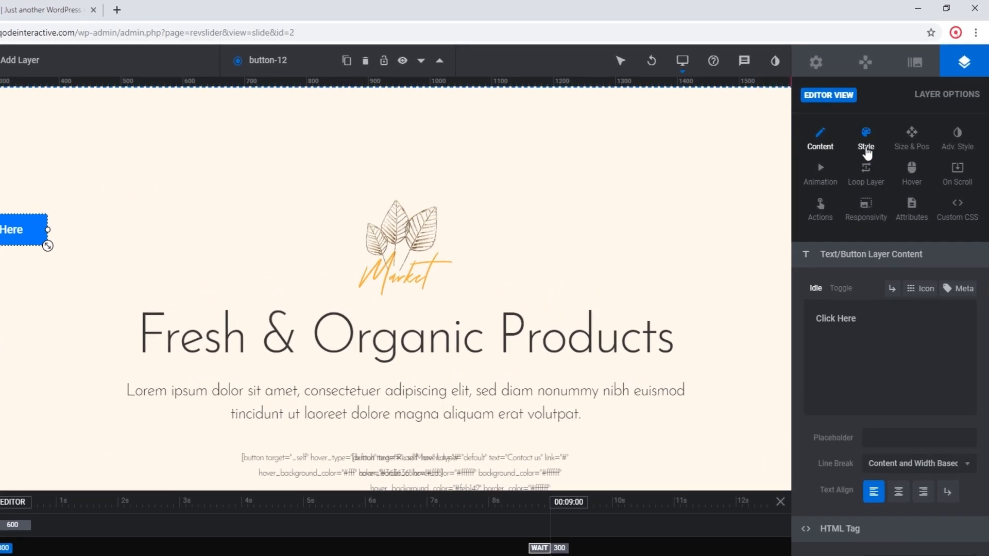
pyautogui.click(865, 136)
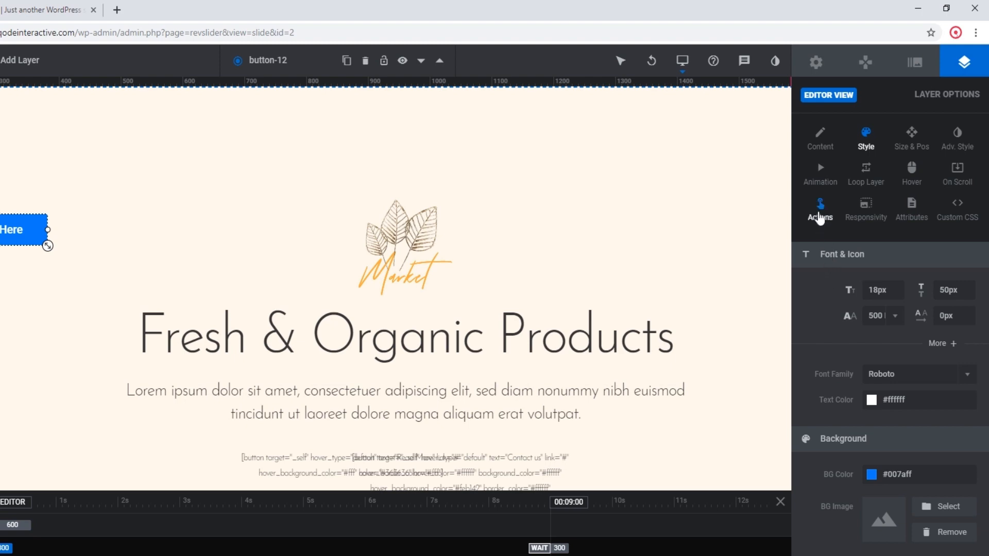
pyautogui.click(819, 209)
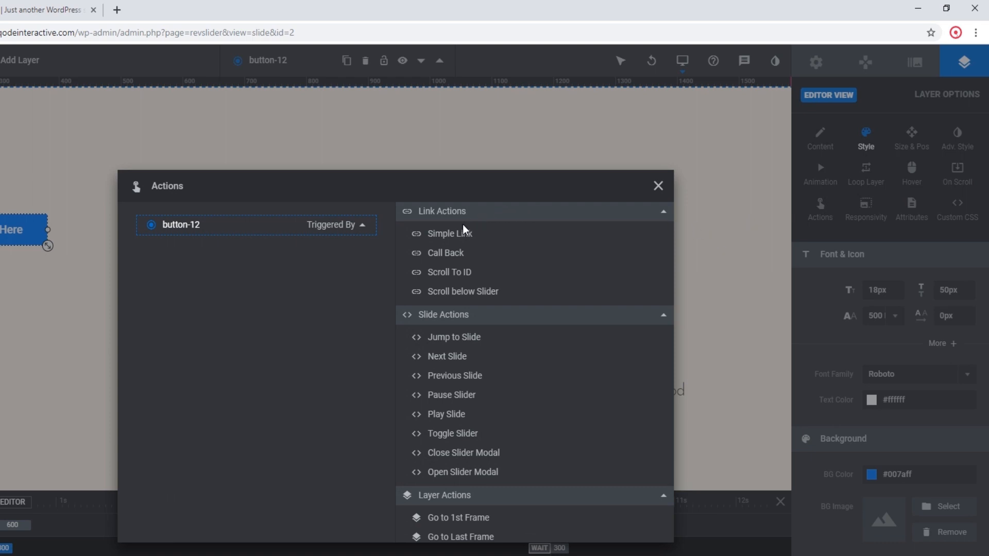
# Attach a Simple Link click action to the button, leaving the Link URL empty.
pyautogui.click(450, 233)
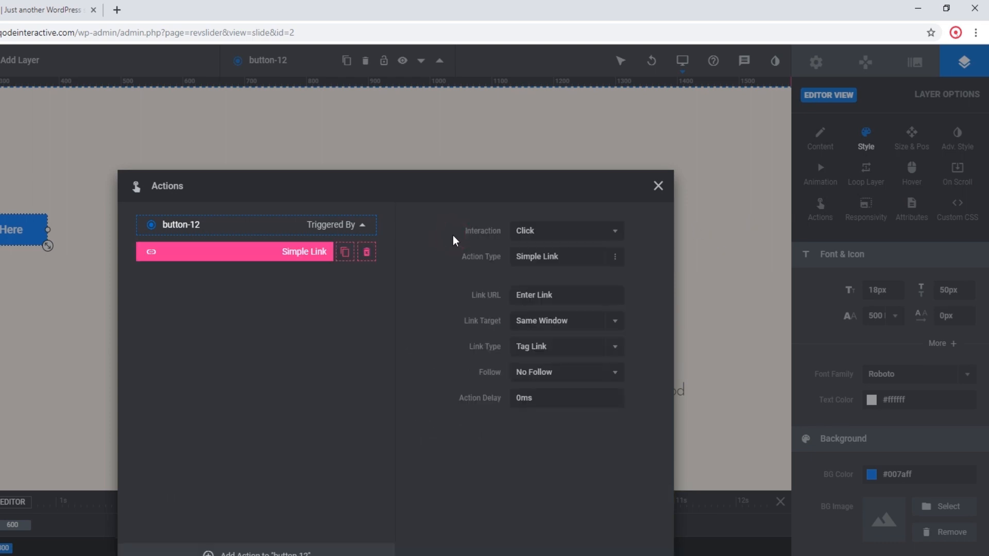
pyautogui.click(565, 294)
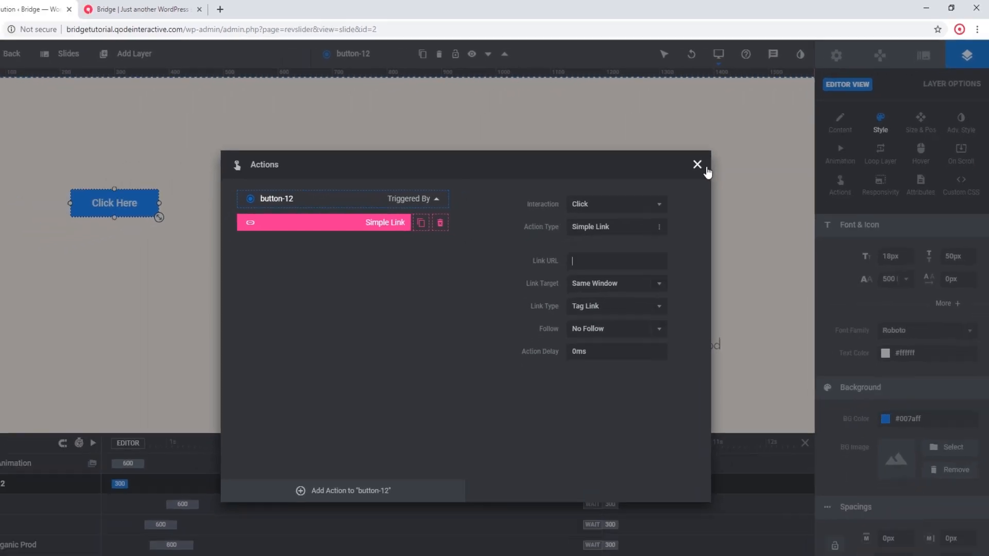
pyautogui.click(696, 164)
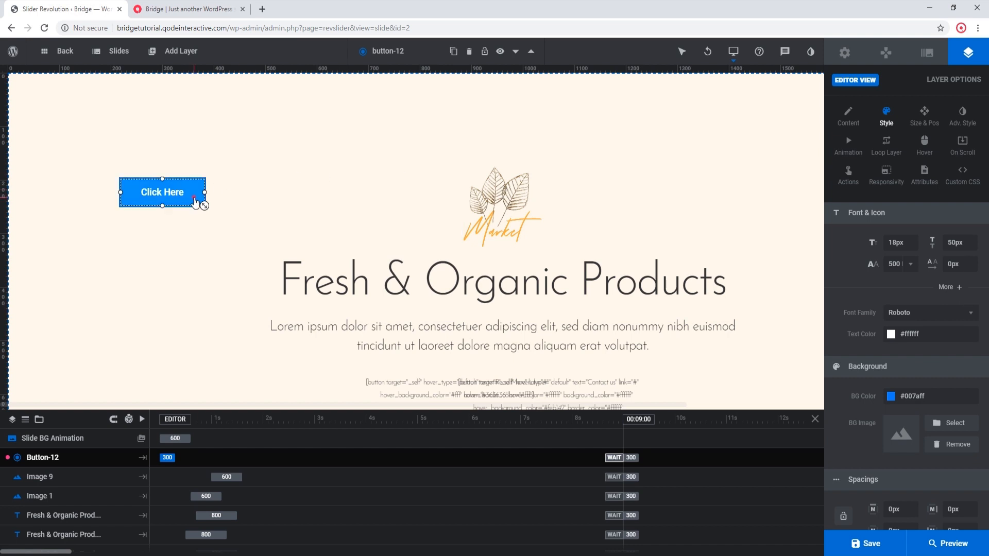
pyautogui.click(756, 340)
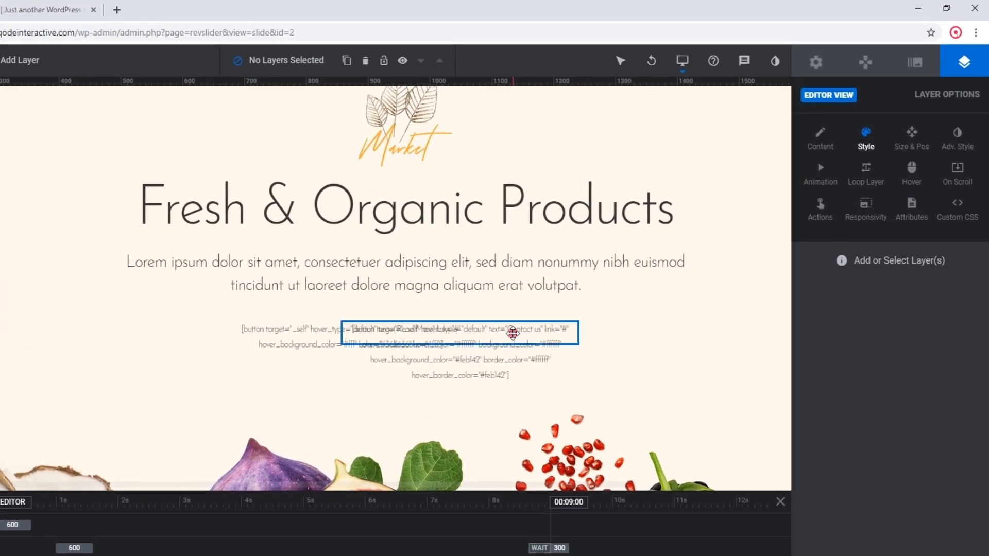
# Inspect the Contact Us button shortcode layer against the live site, then leave the editor unsaved.
pyautogui.click(459, 332)
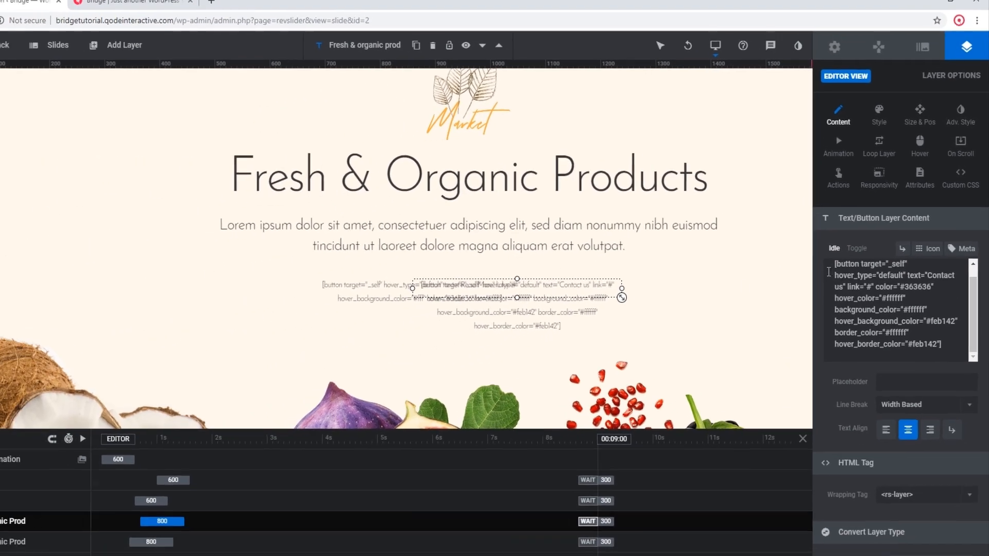
pyautogui.click(188, 9)
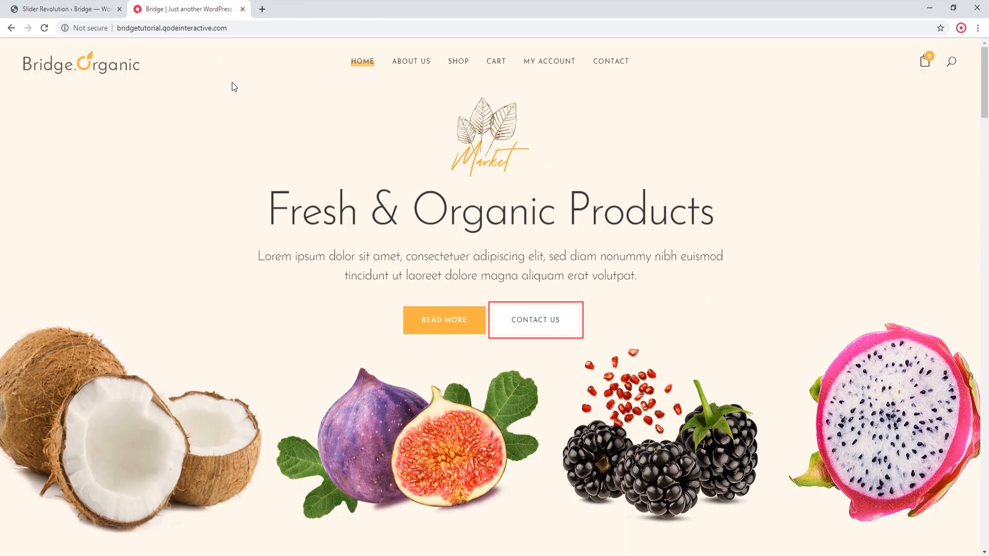
pyautogui.moveTo(229, 104)
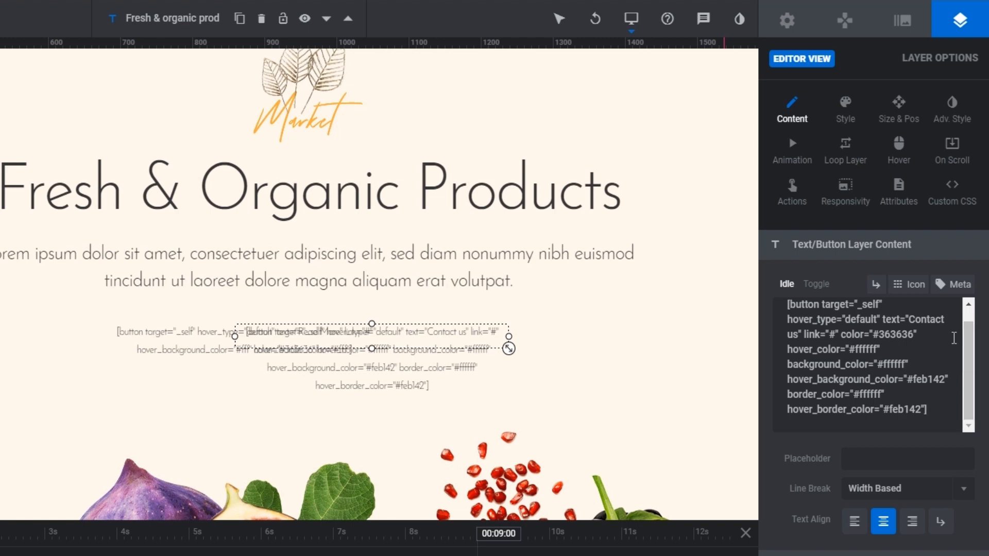
pyautogui.doubleClick(889, 319)
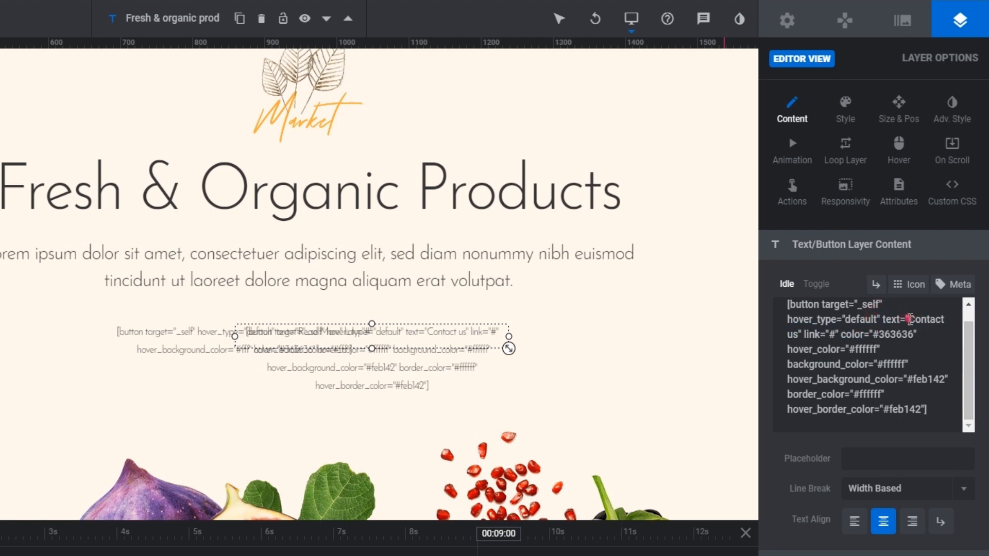
pyautogui.doubleClick(922, 318)
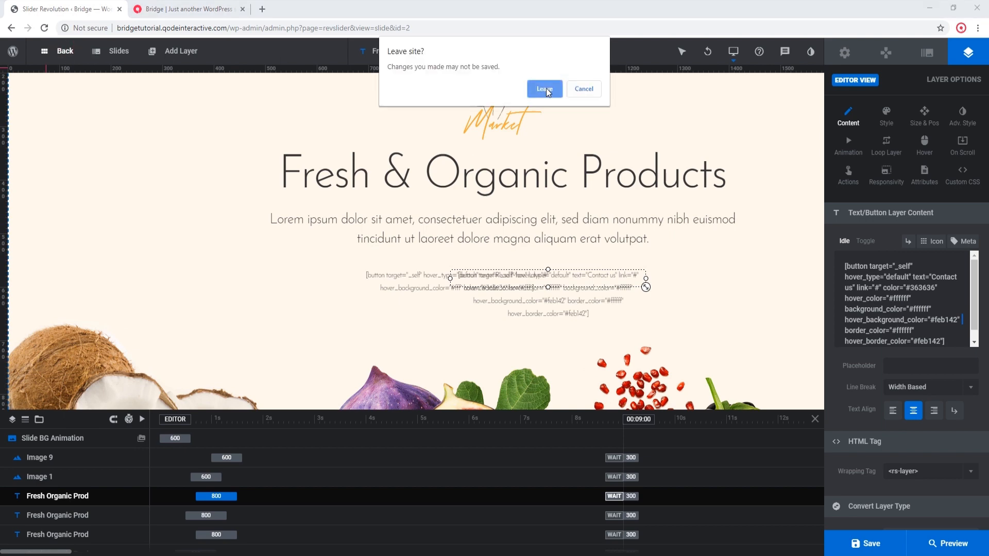
pyautogui.click(541, 89)
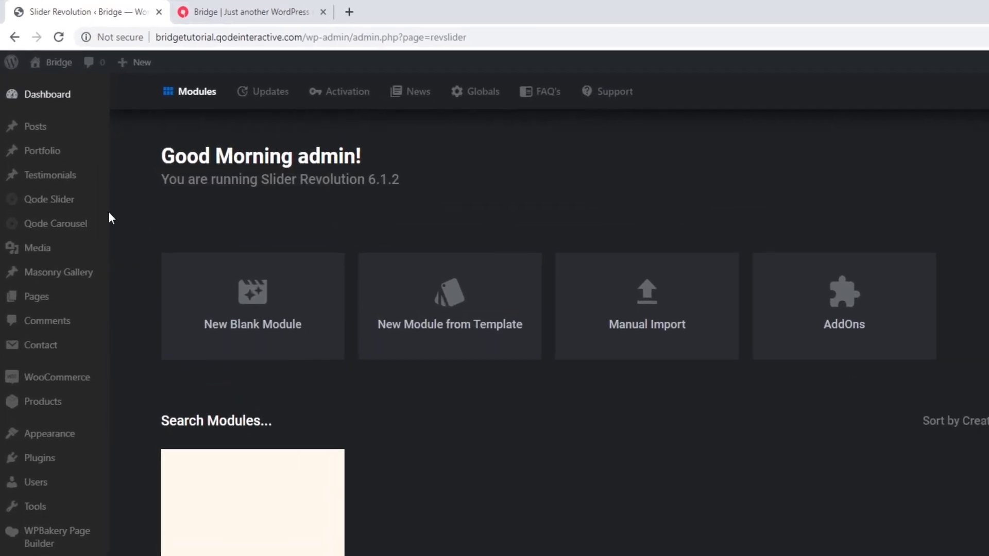
# Create a new page from Pages > Add New and title it 'Test'.
pyautogui.click(37, 296)
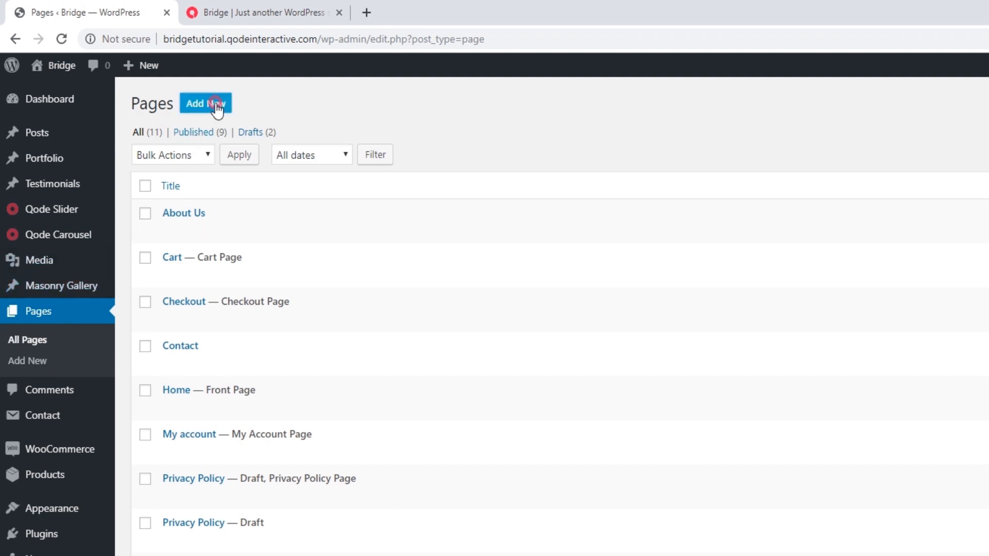
pyautogui.click(205, 103)
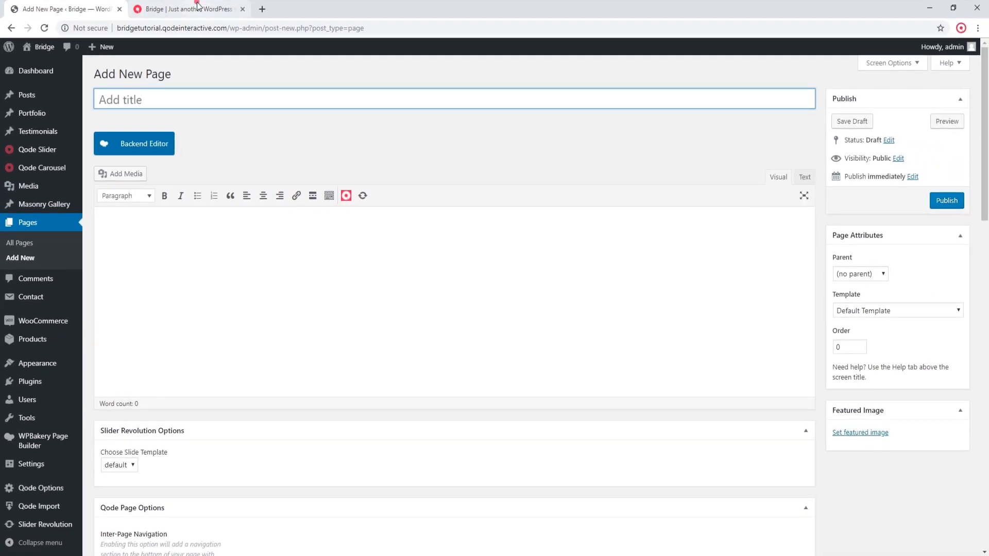
pyautogui.click(186, 9)
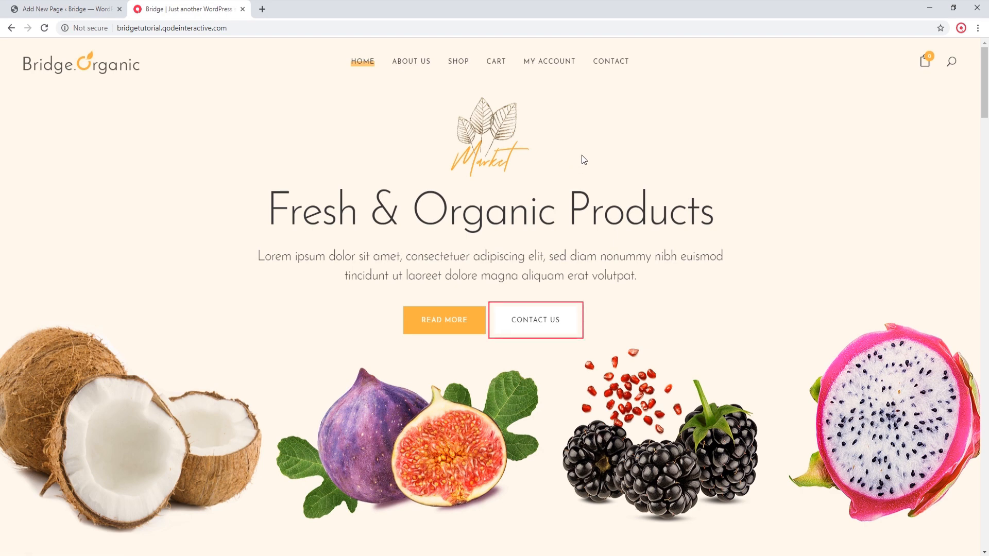
pyautogui.moveTo(581, 159)
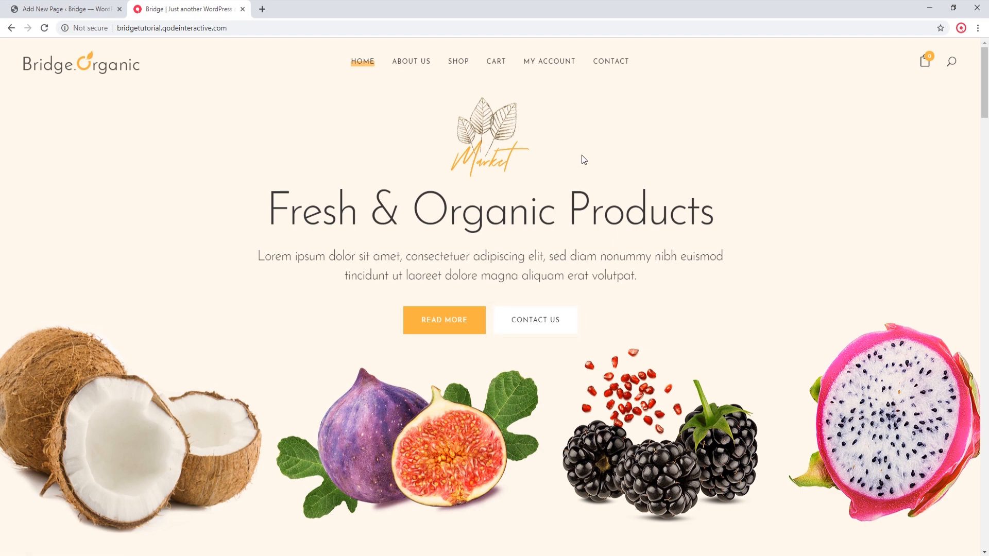
pyautogui.click(63, 9)
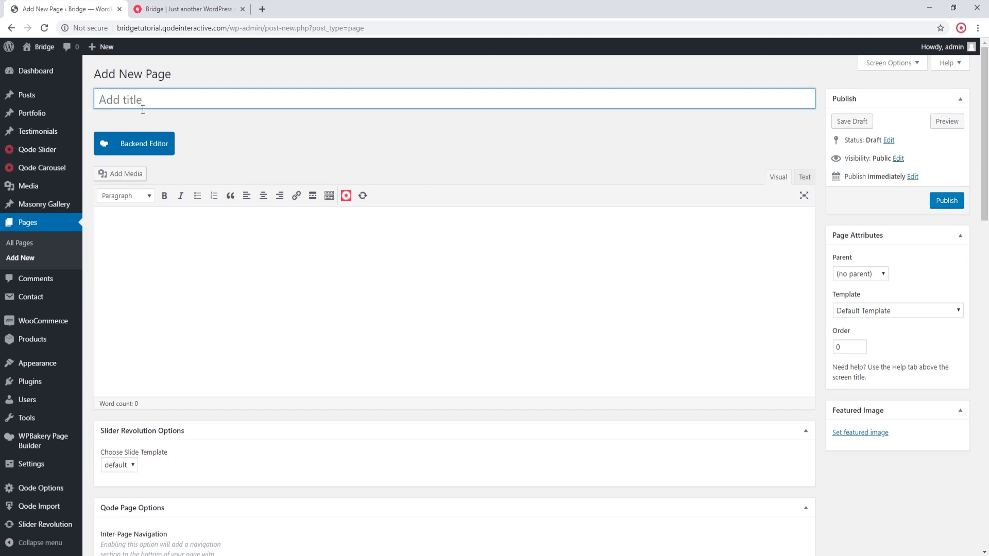
pyautogui.click(144, 143)
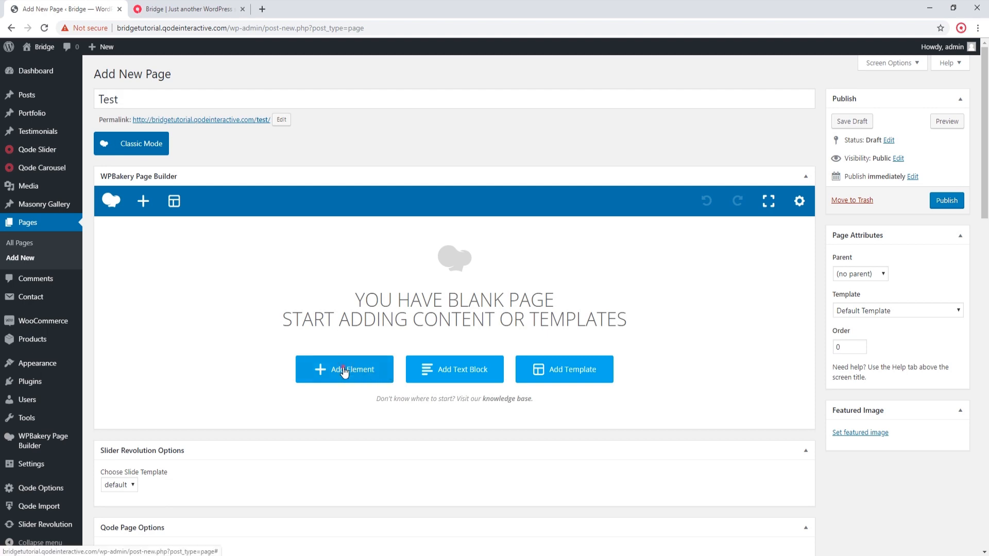
# Search the WPBakery elements for 'button' and add a Button element to the page.
pyautogui.click(344, 369)
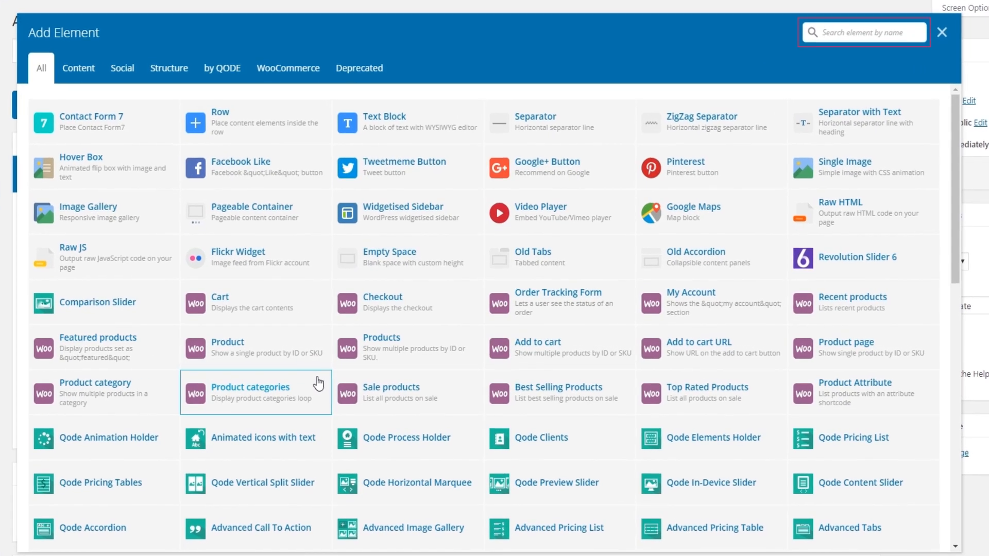
pyautogui.write('but')
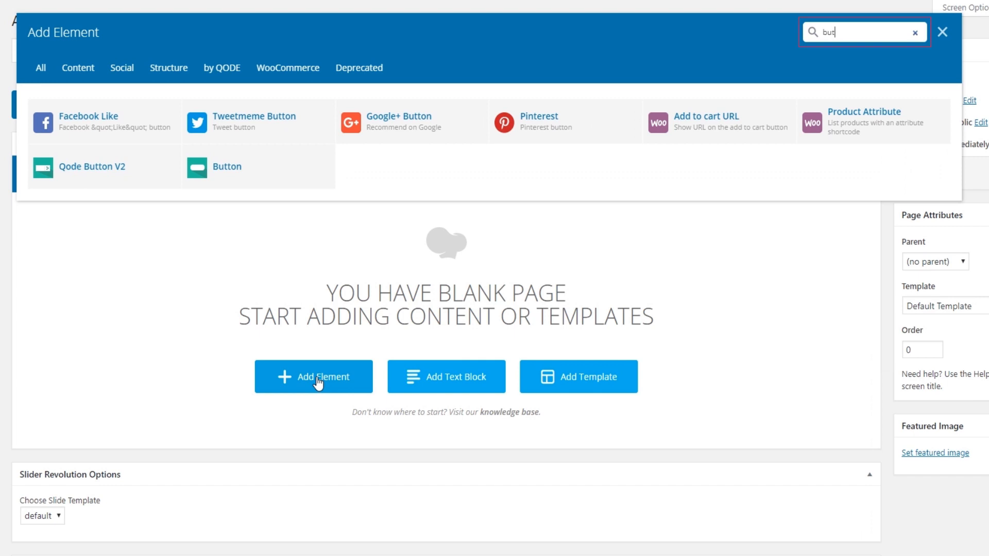
pyautogui.write('ton')
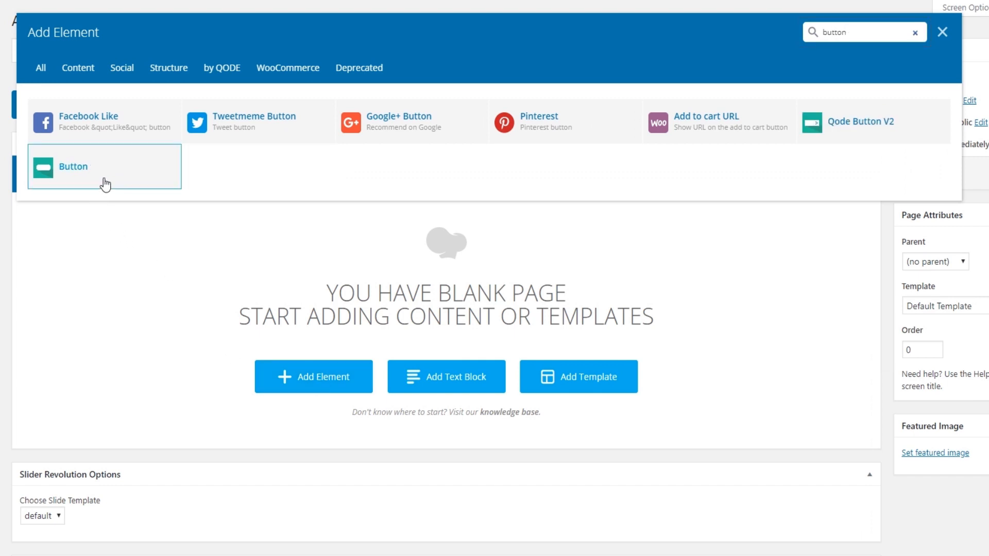
pyautogui.click(104, 167)
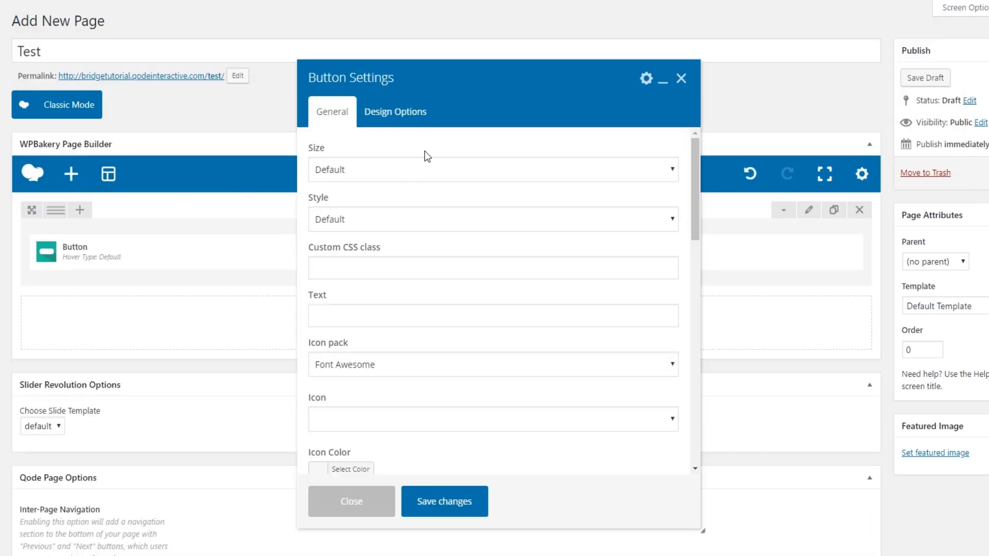
# Label the button 'Purchase', give it a green background colour and save the settings.
pyautogui.click(493, 315)
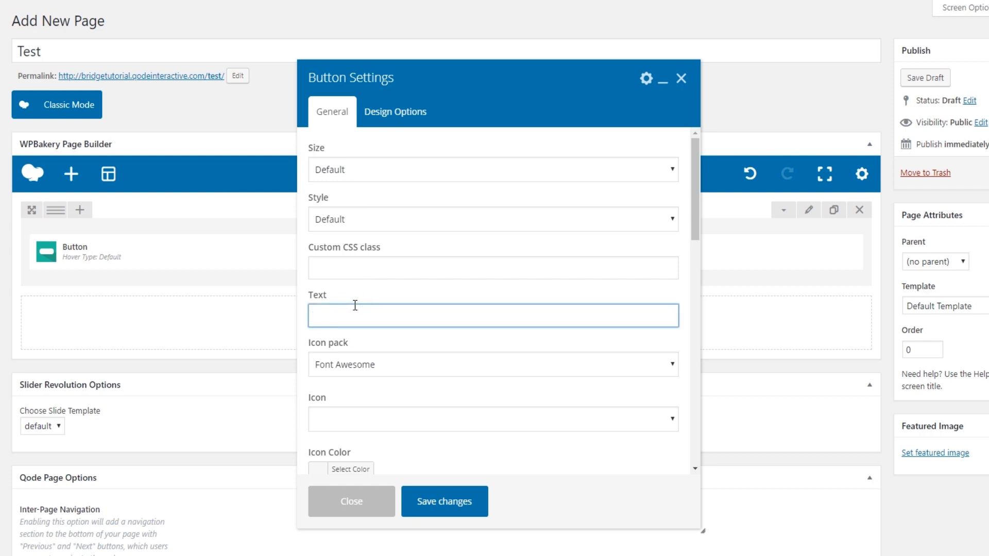
pyautogui.write('Purchase')
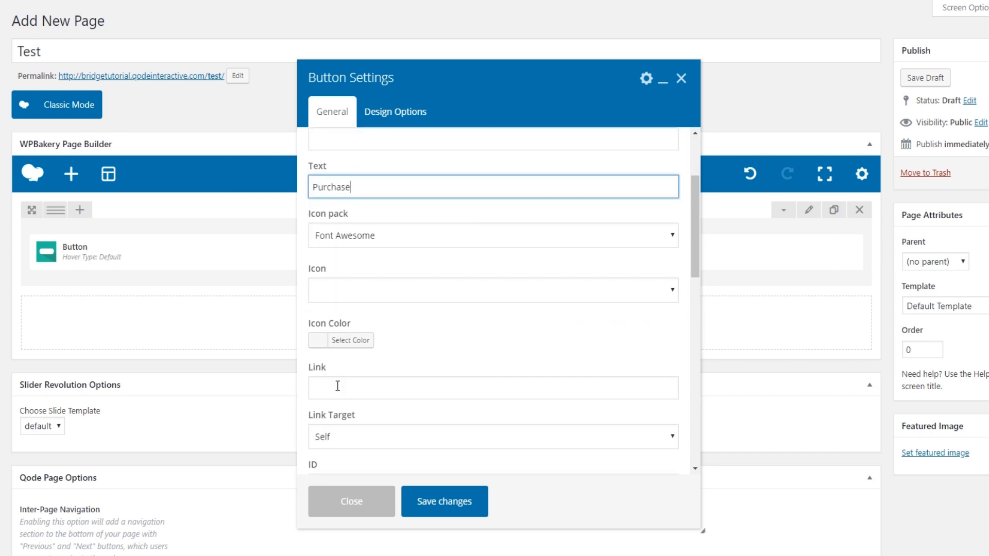
pyautogui.scroll(-3)
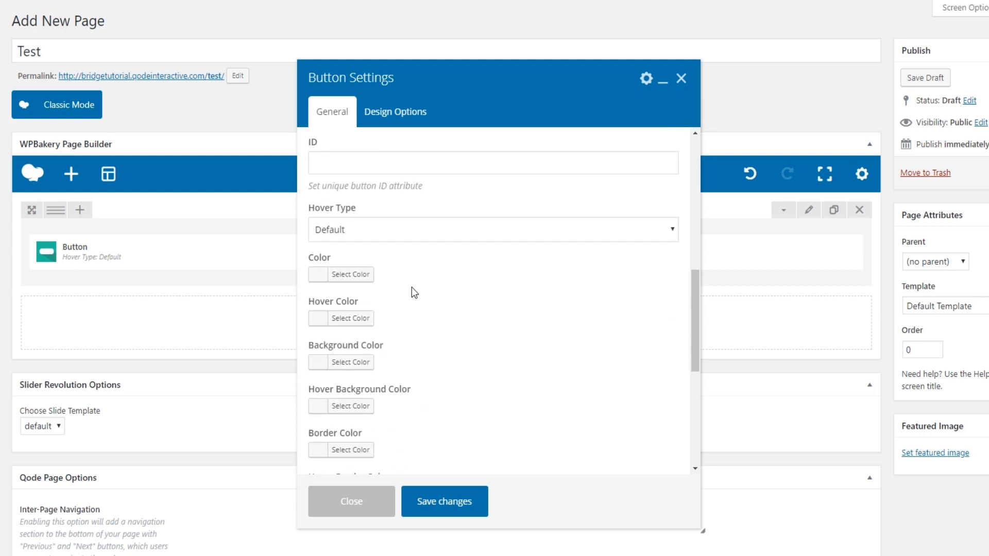
pyautogui.click(351, 361)
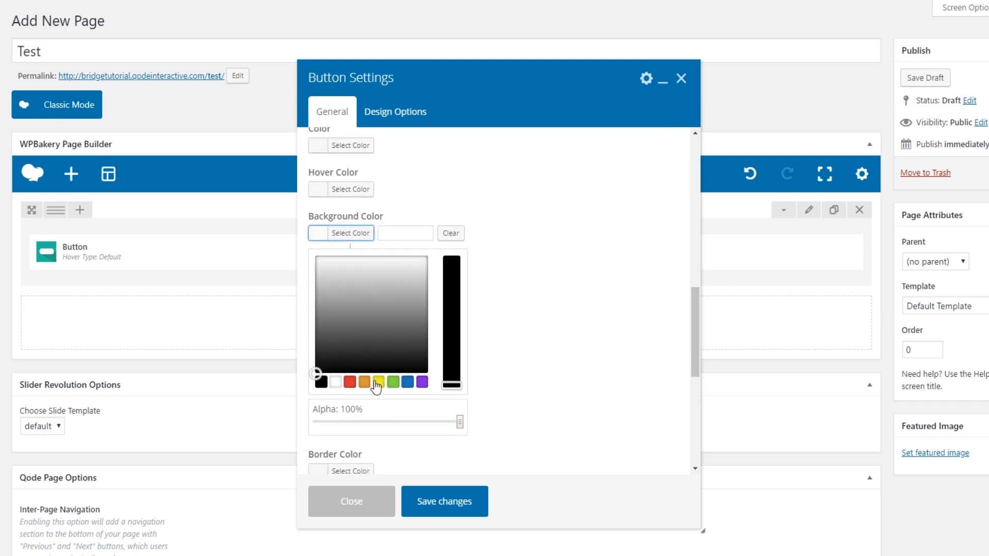
pyautogui.click(393, 381)
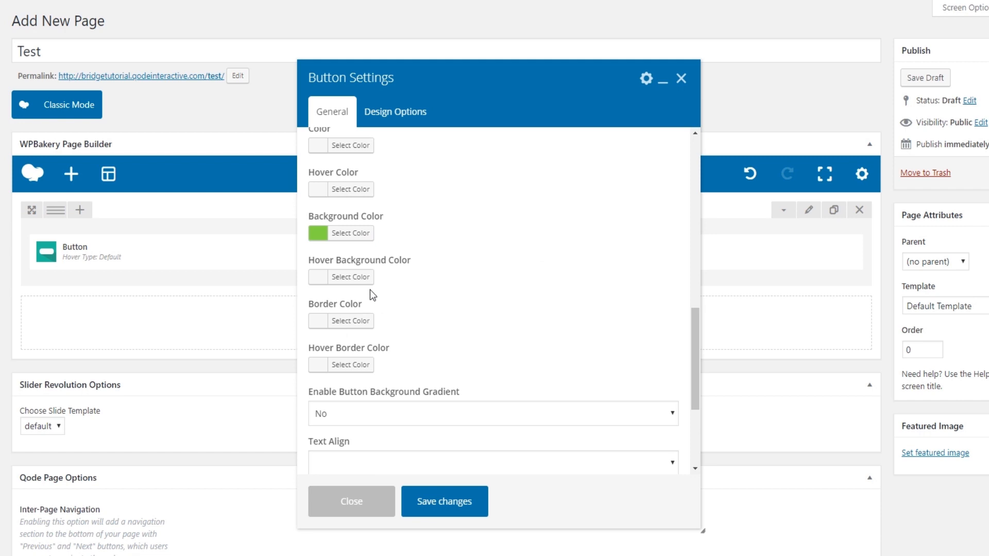
pyautogui.click(350, 276)
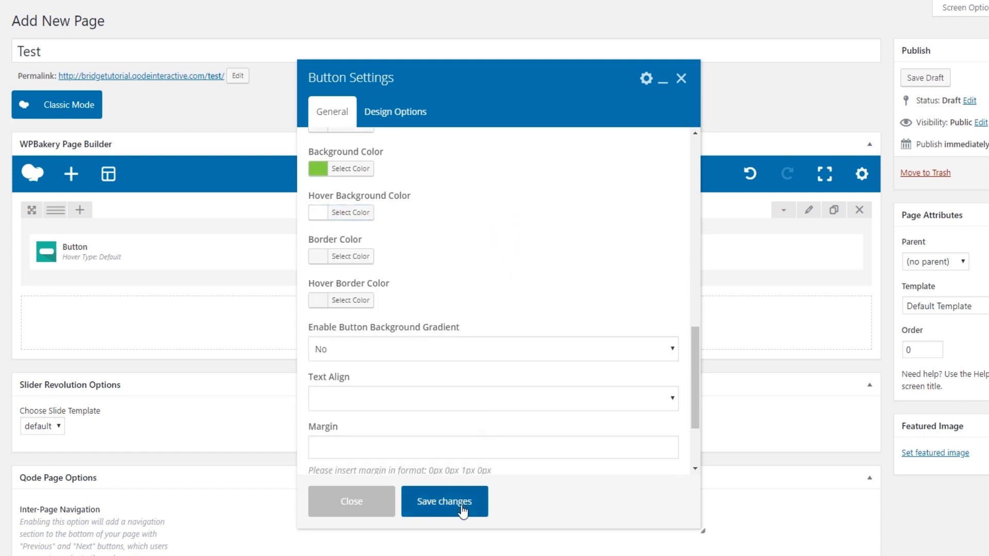
pyautogui.click(444, 502)
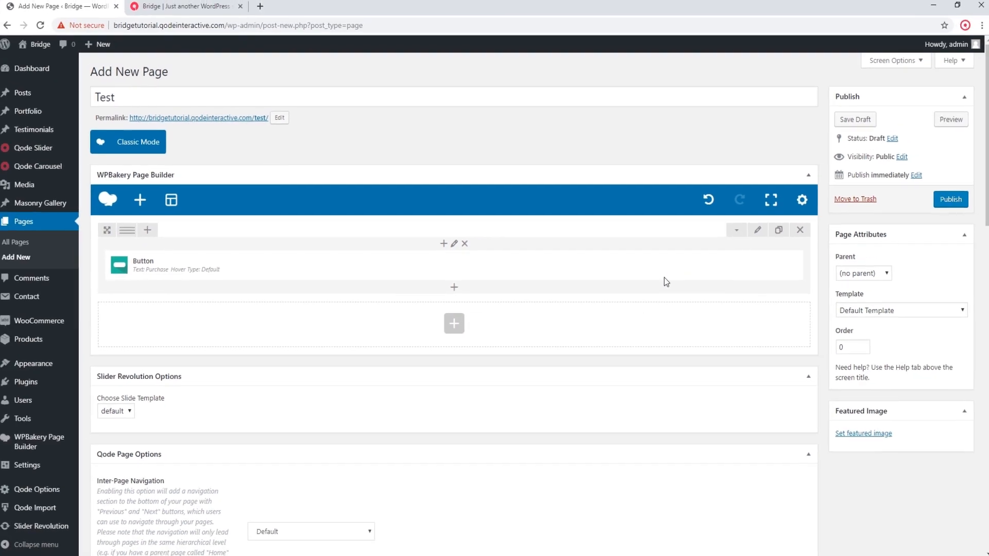
# Save the Test page as a draft.
pyautogui.click(855, 119)
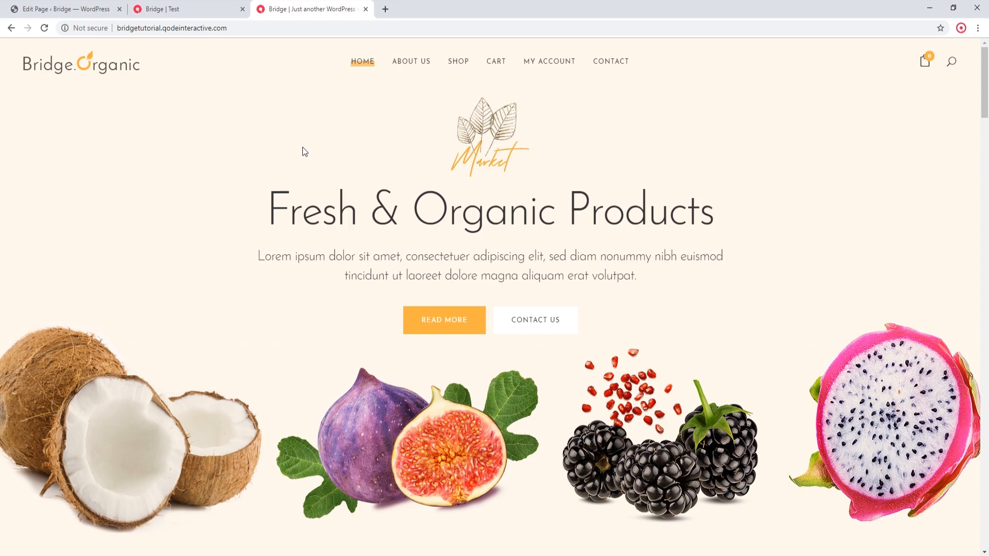
pyautogui.click(63, 9)
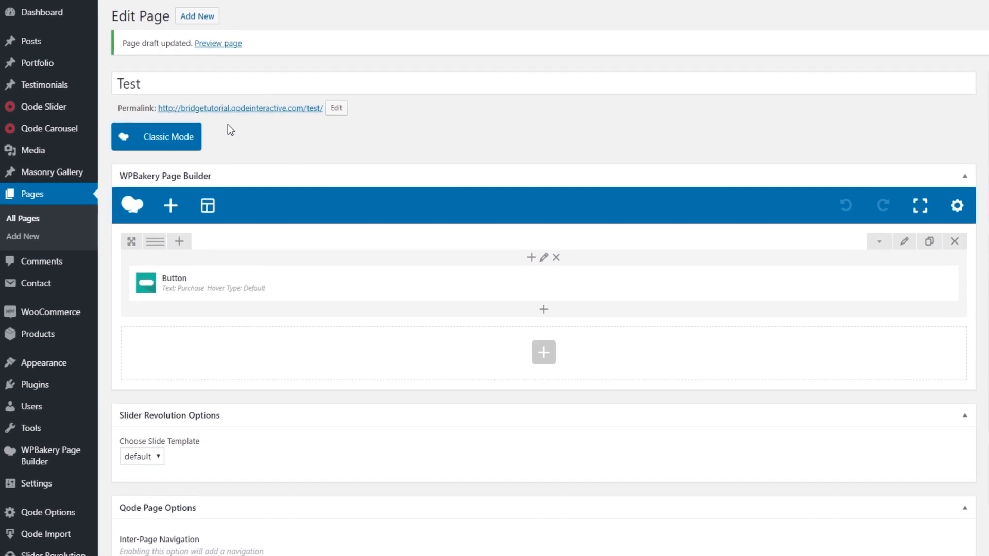
# Switch to Classic Mode and select the raw [button ...] Purchase shortcode with its green background value.
pyautogui.click(155, 136)
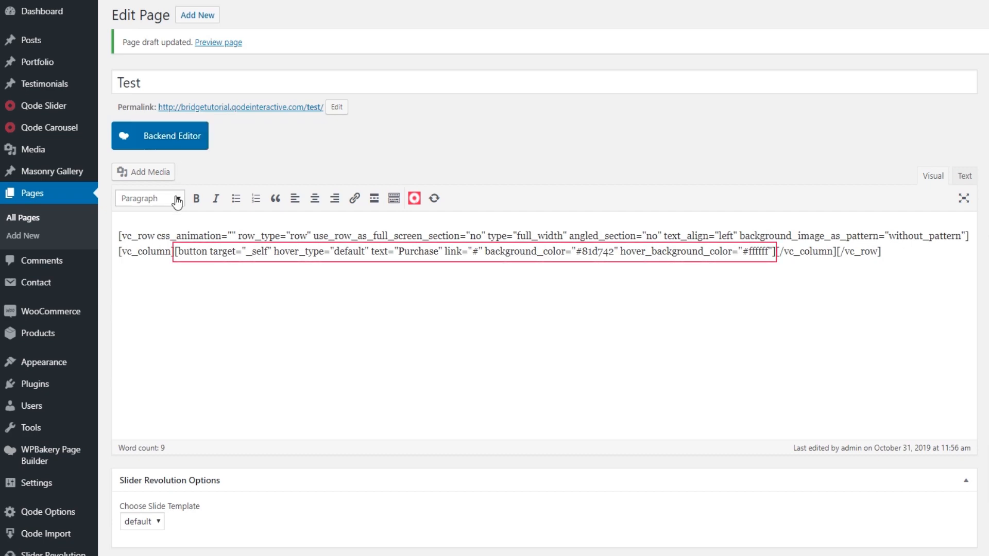
pyautogui.scroll(-3)
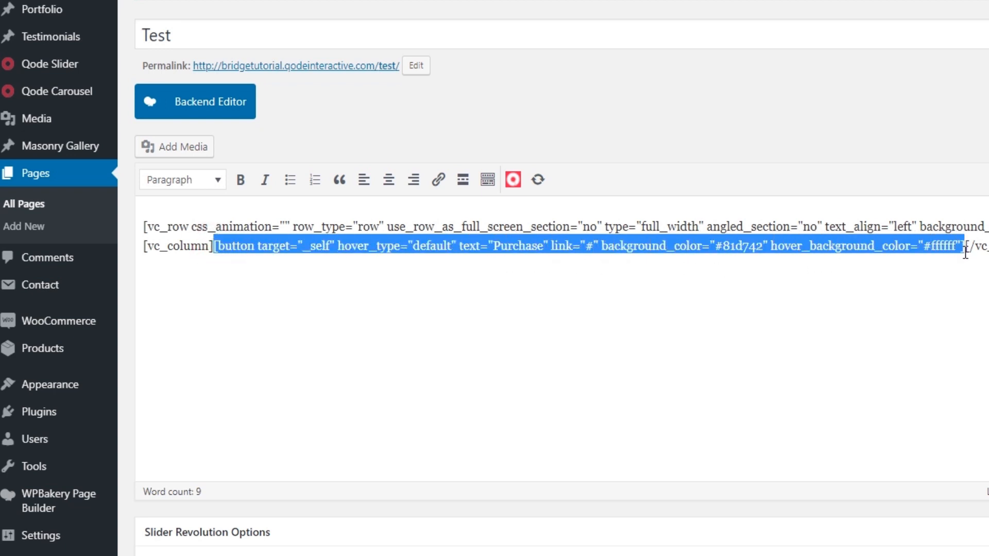
pyautogui.moveTo(937, 310)
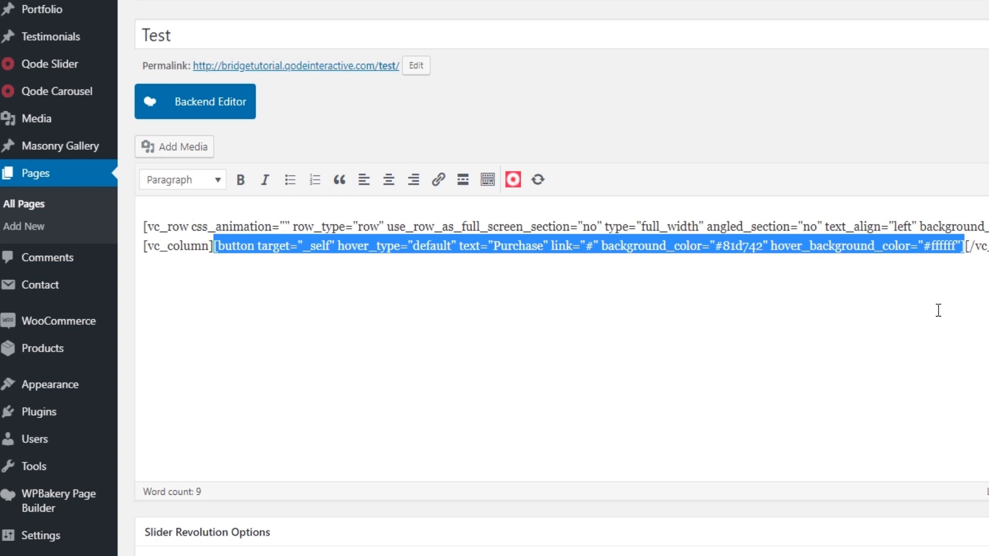
pyautogui.moveTo(143, 224)
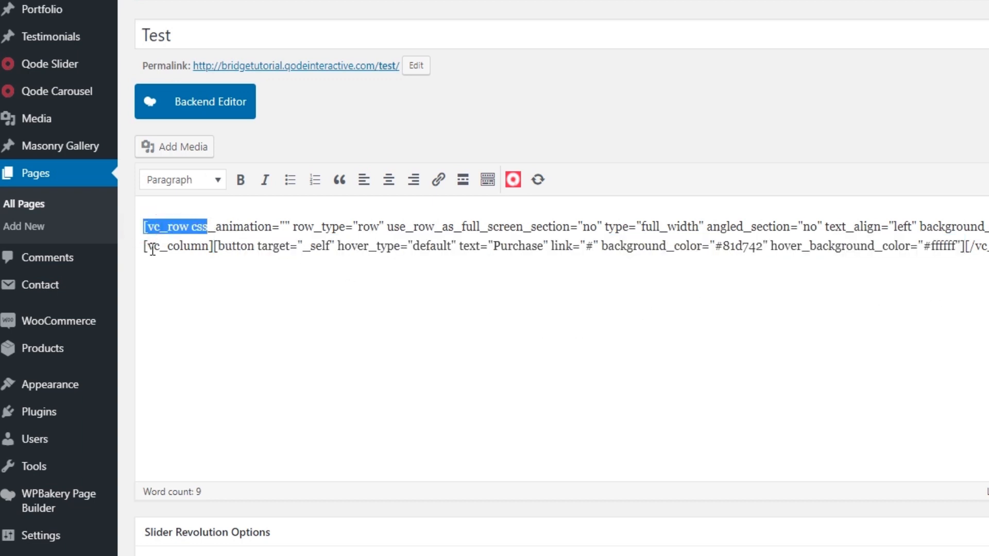
pyautogui.click(196, 246)
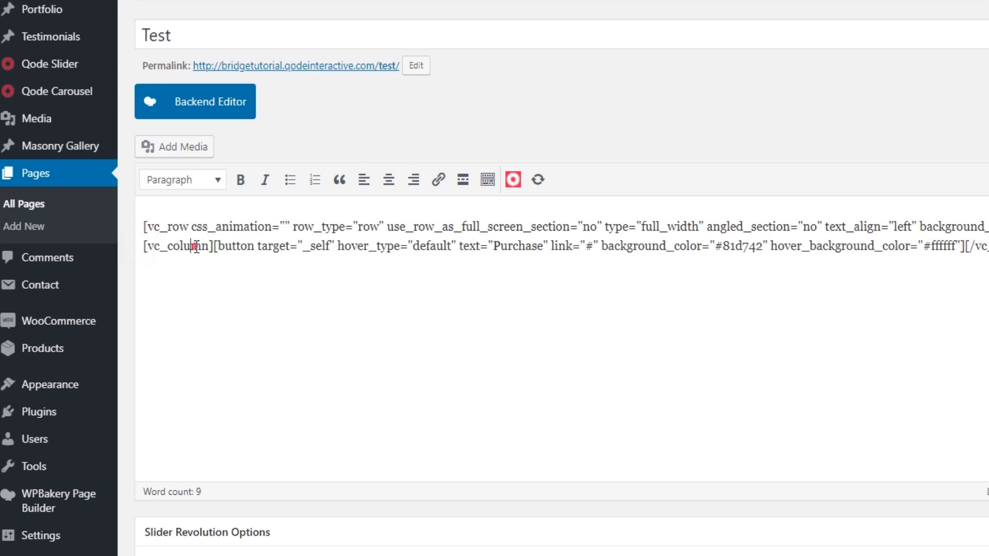
pyautogui.doubleClick(166, 246)
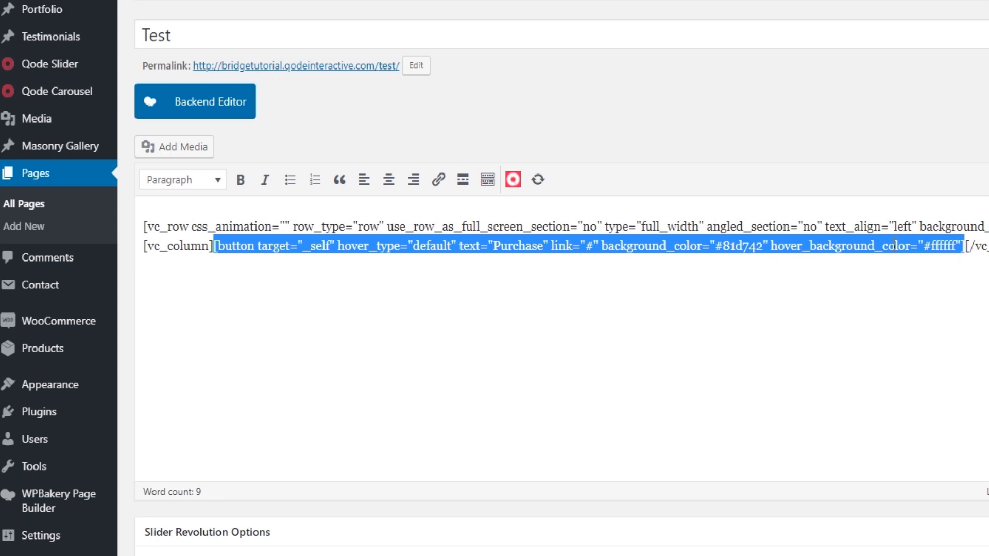
pyautogui.click(852, 258)
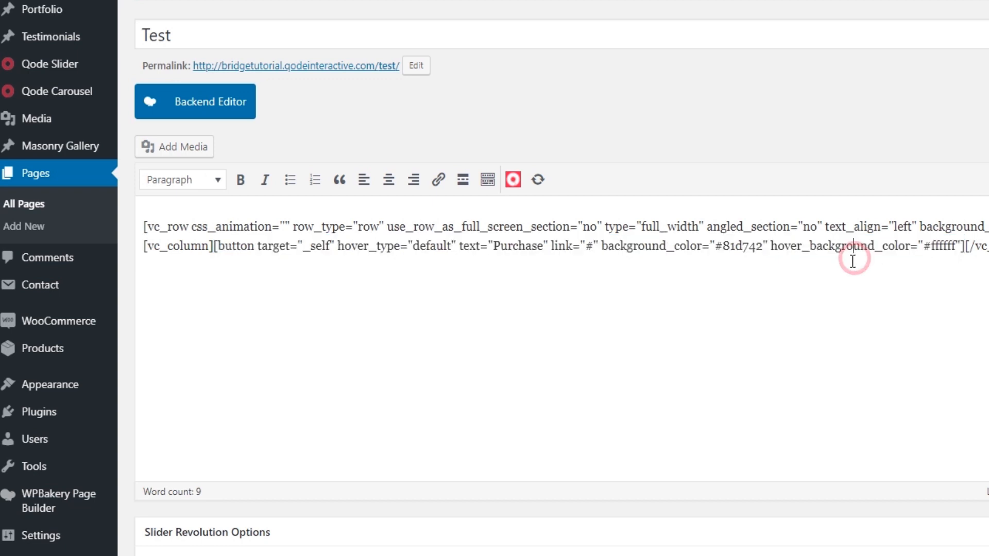
pyautogui.scroll(-3)
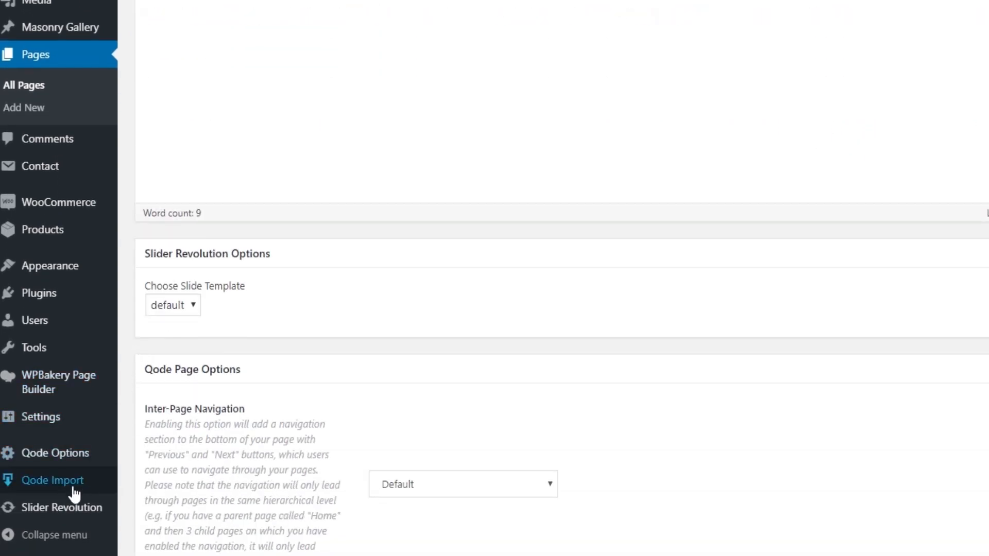
# Paste the Purchase button shortcode into a text layer under the slide's paragraph and save the slide.
pyautogui.click(62, 507)
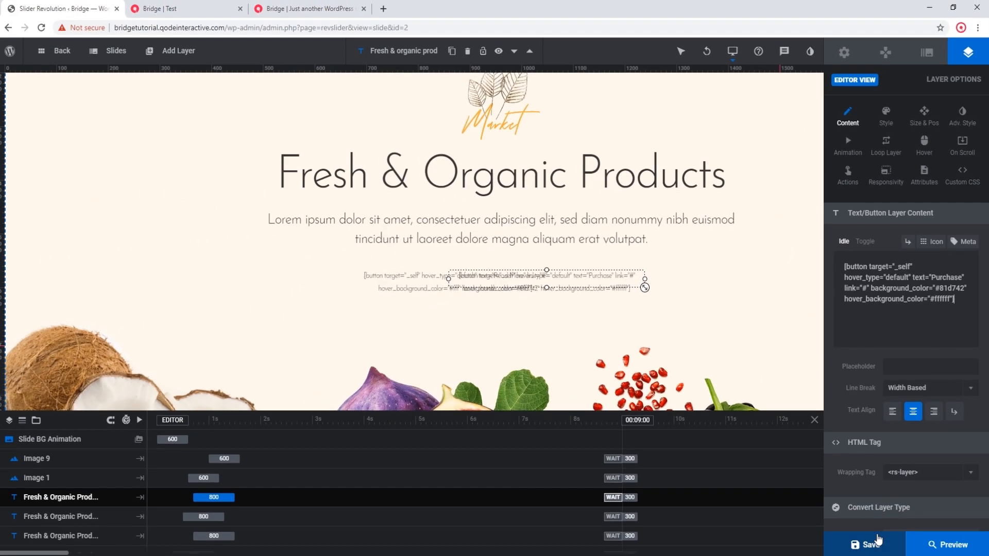
pyautogui.click(869, 544)
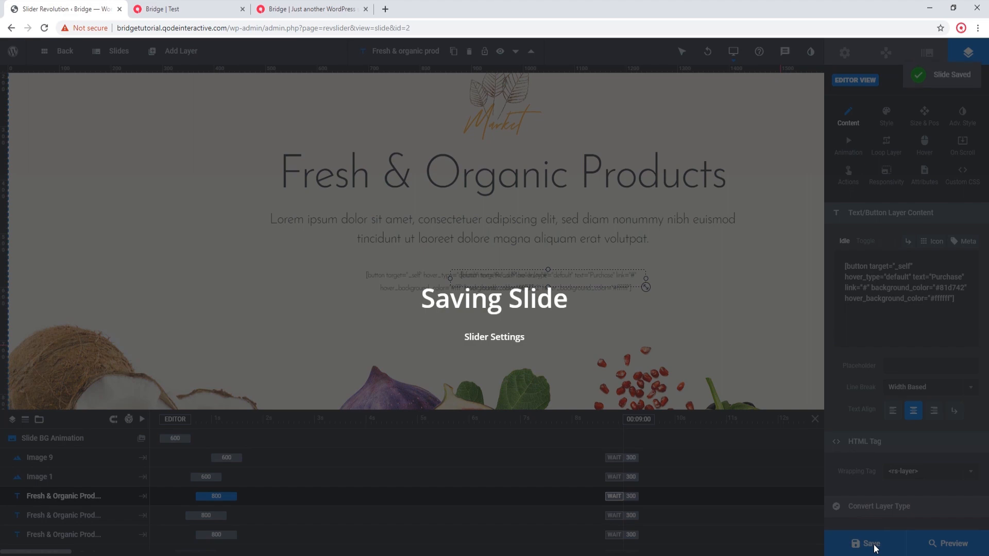
pyautogui.click(311, 9)
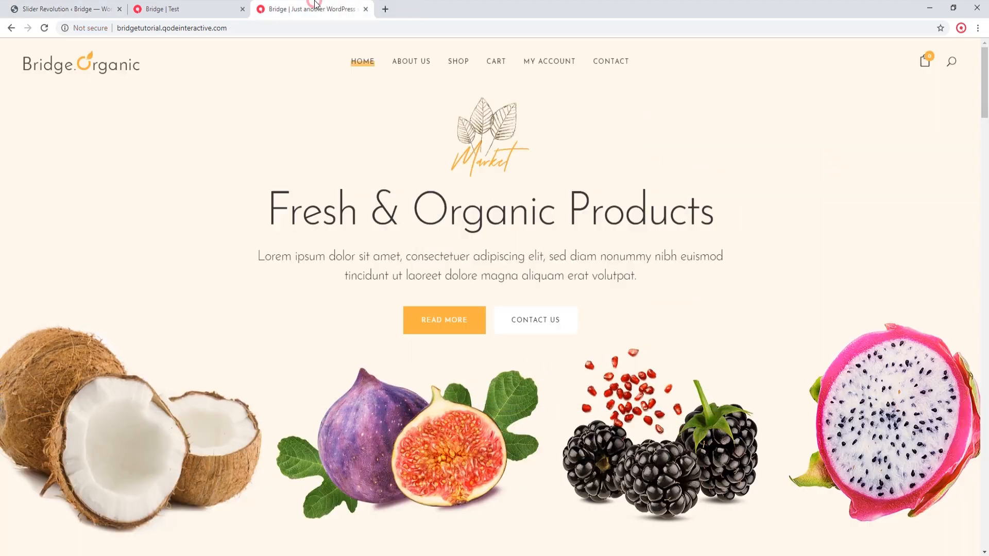
# Reload the live homepage so the slider shows the green Purchase button beside Read More.
pyautogui.click(44, 28)
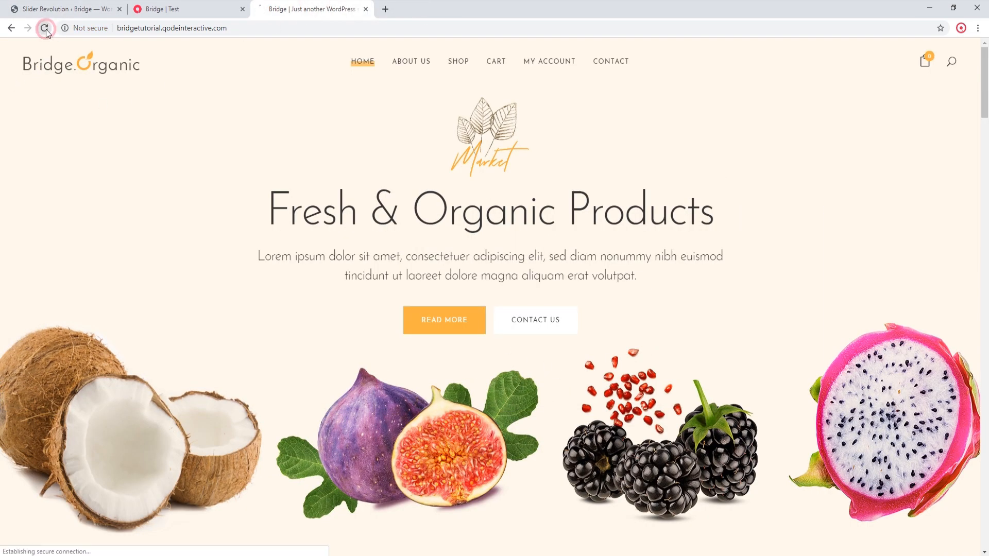
pyautogui.click(45, 28)
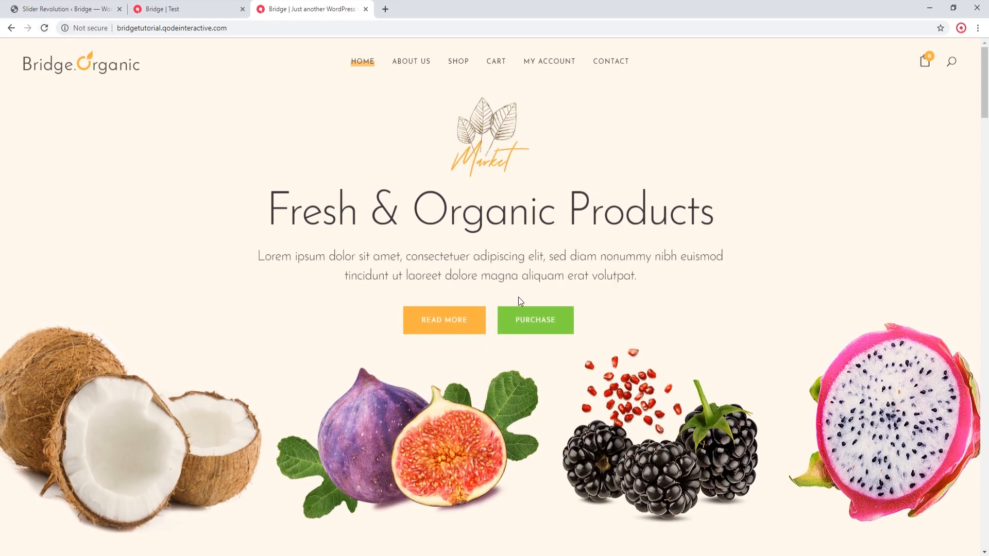
pyautogui.moveTo(535, 351)
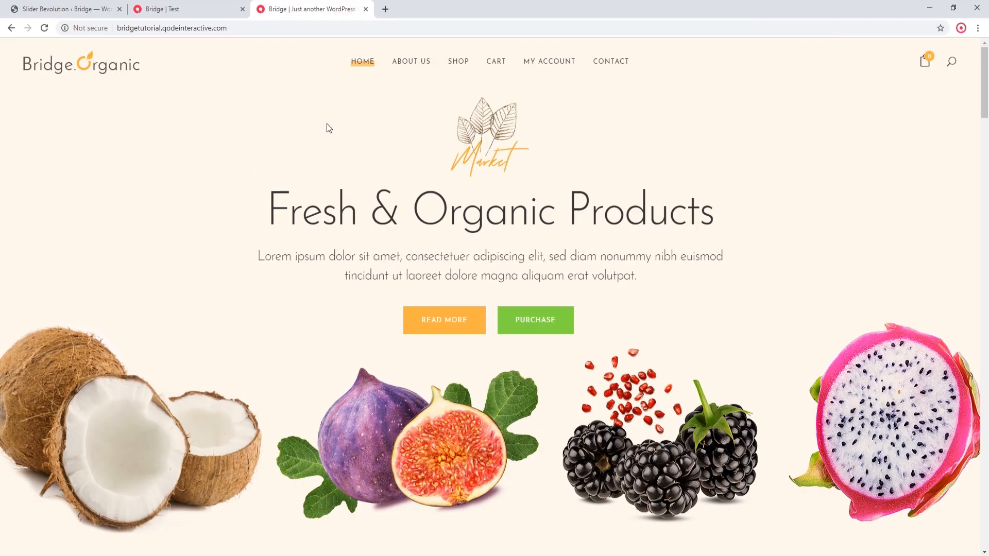
pyautogui.click(63, 9)
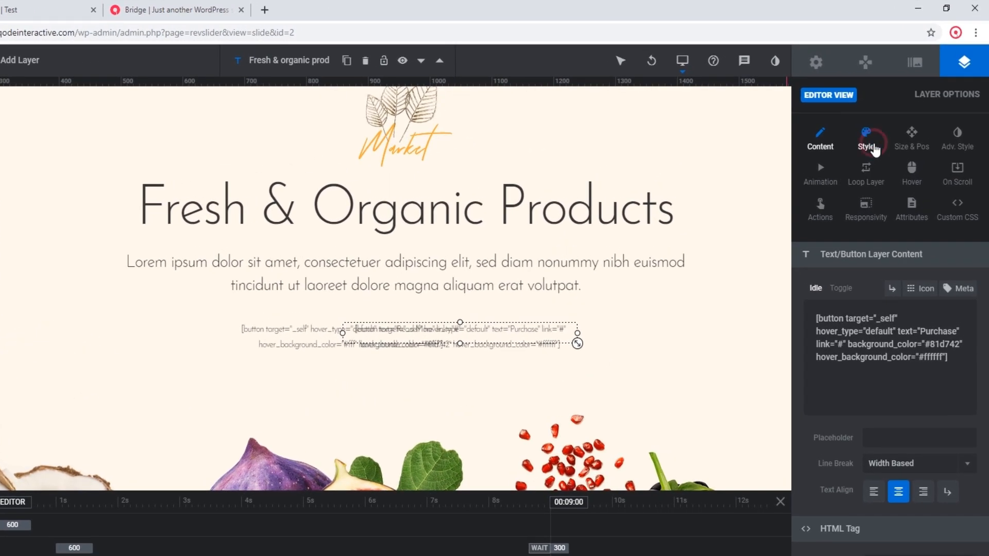
pyautogui.click(866, 136)
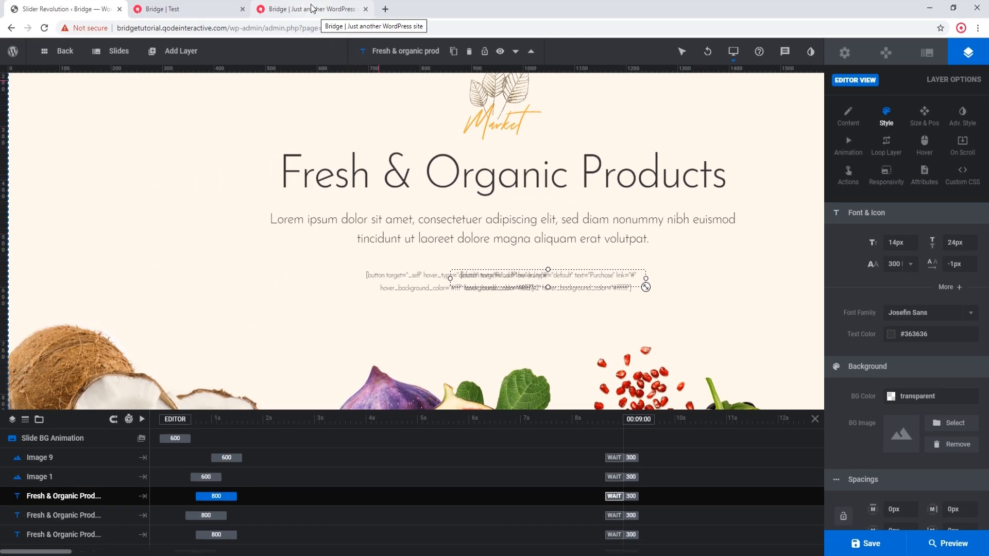
pyautogui.click(311, 9)
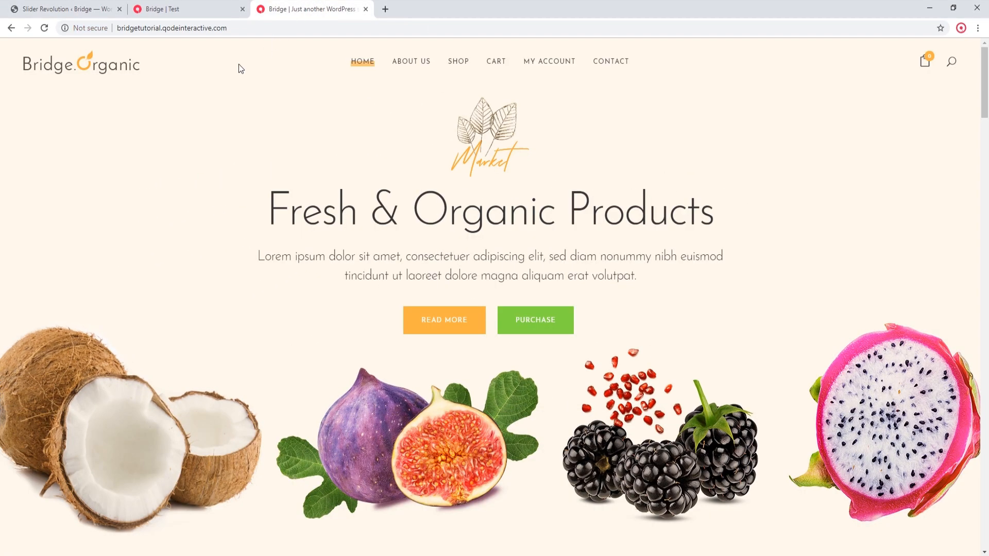